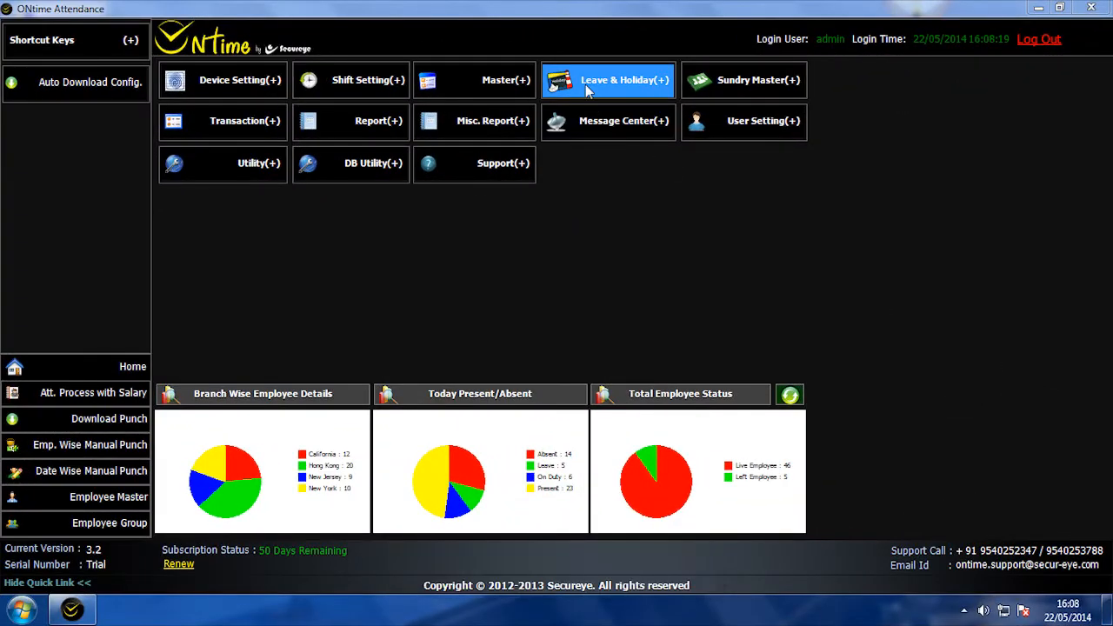
- Open the Leave Group list from the Leave & Holiday menu
{"action": "left_click", "coordinate": [607, 79]}
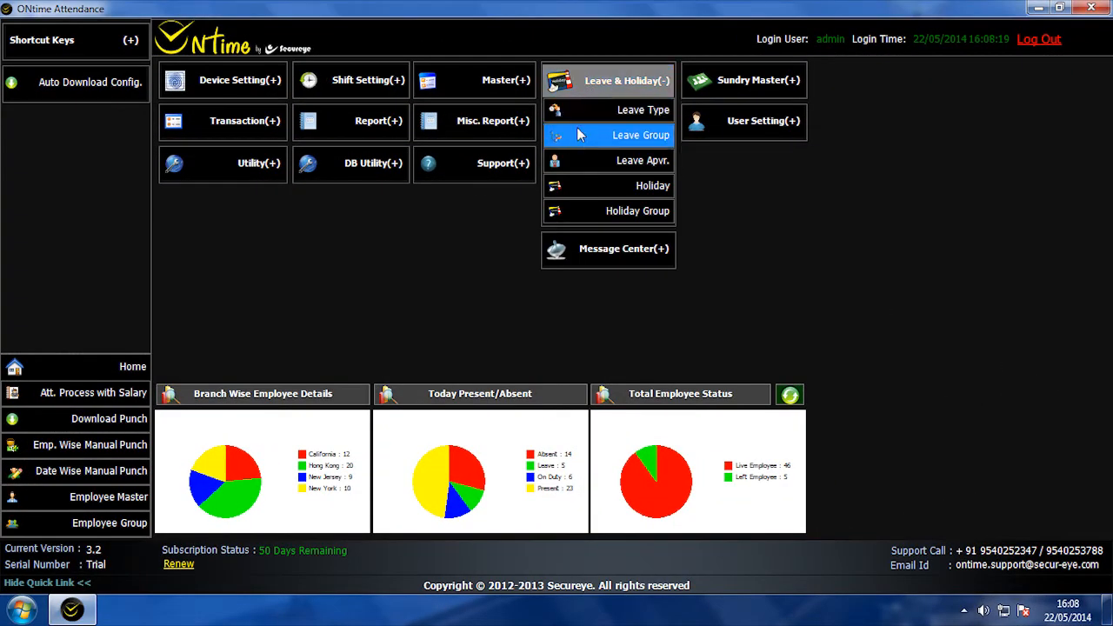
{"action": "left_click", "coordinate": [643, 135]}
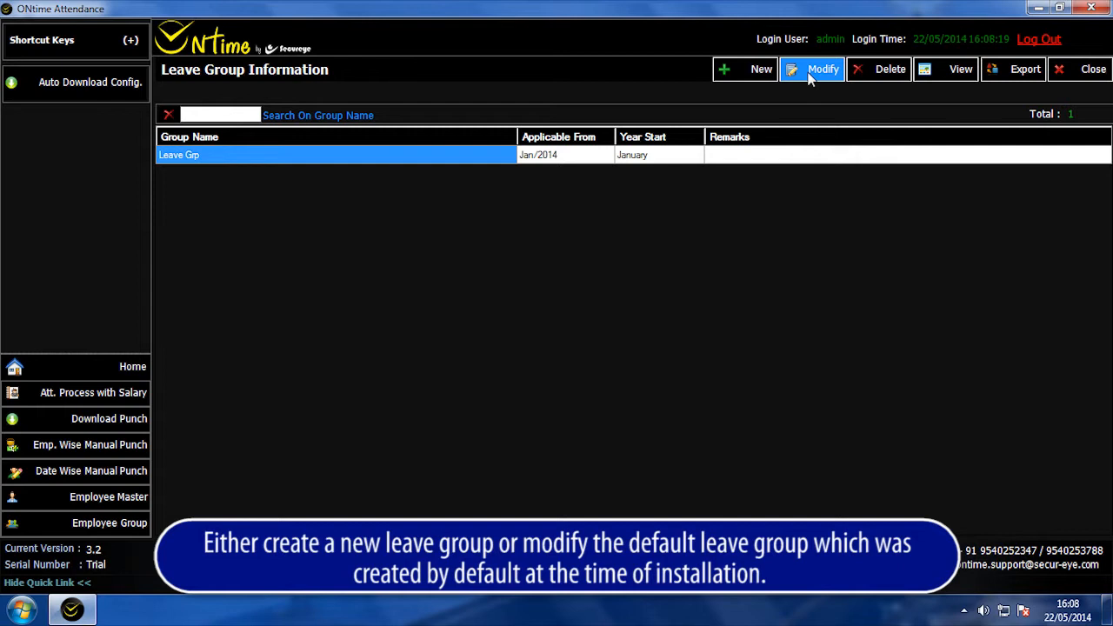
{"action": "mouse_move", "coordinate": [226, 168]}
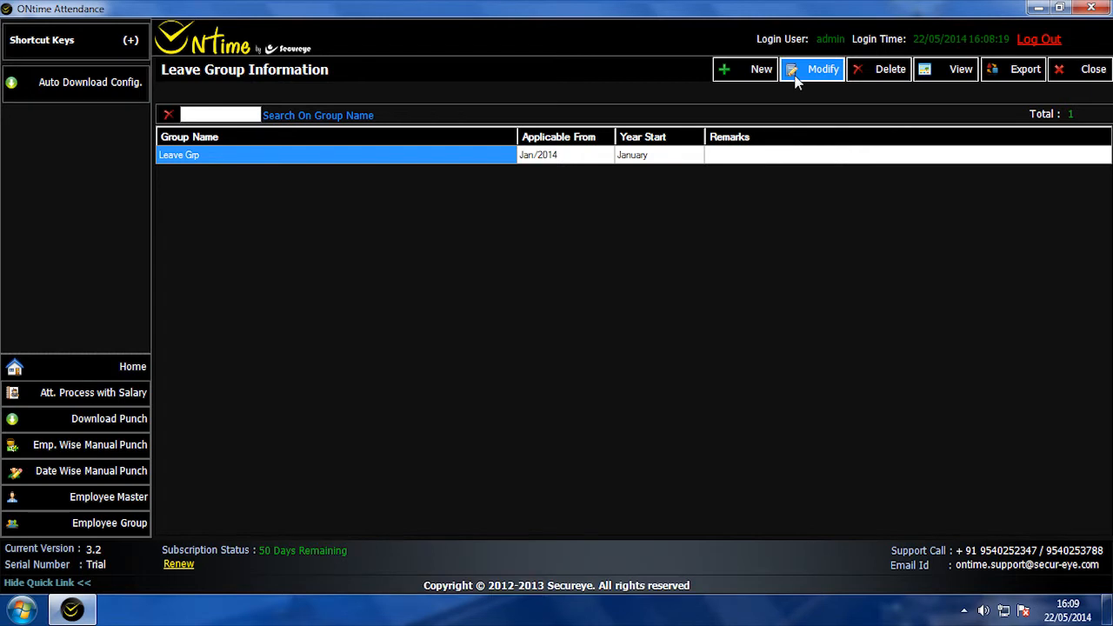
- Open Leave Grp for modification, focusing its name and remarks fields
{"action": "left_click", "coordinate": [812, 69]}
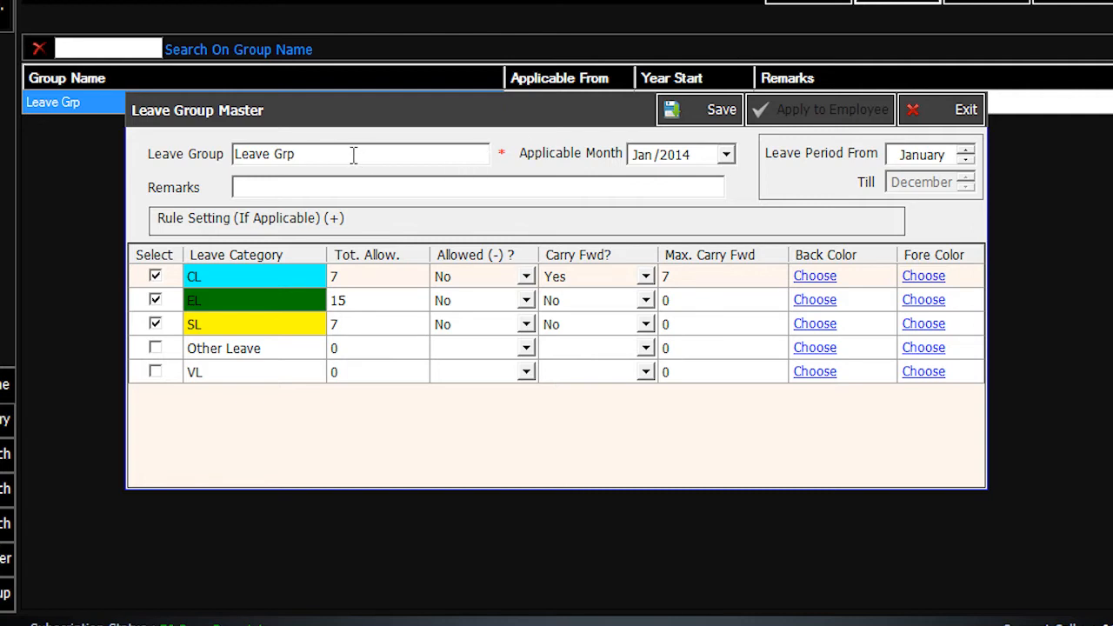
{"action": "left_click", "coordinate": [725, 154]}
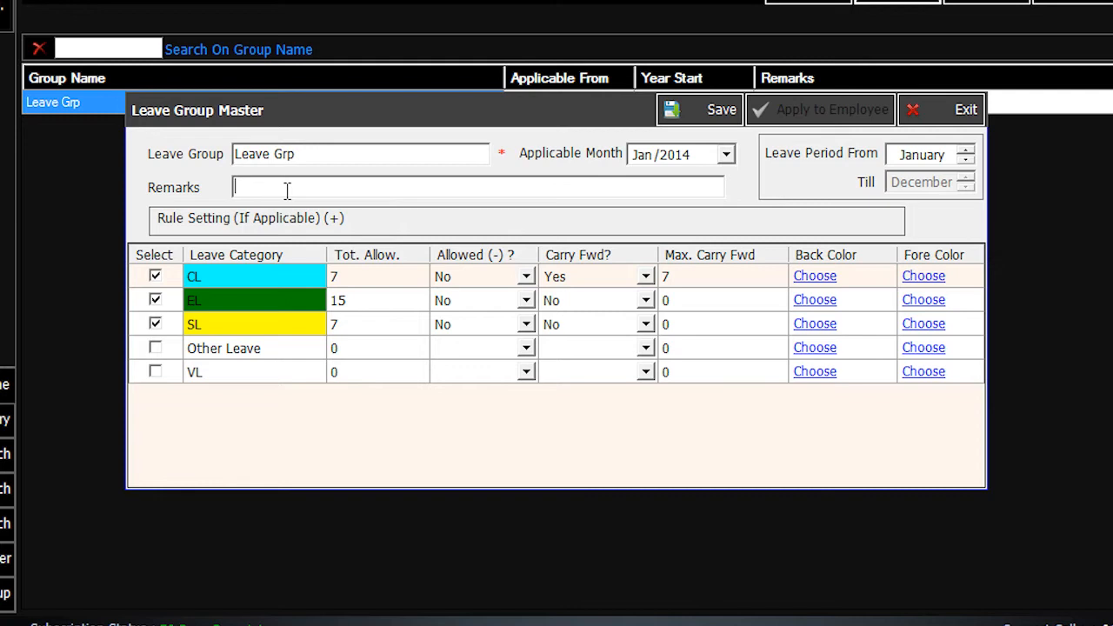
{"action": "left_click", "coordinate": [249, 218]}
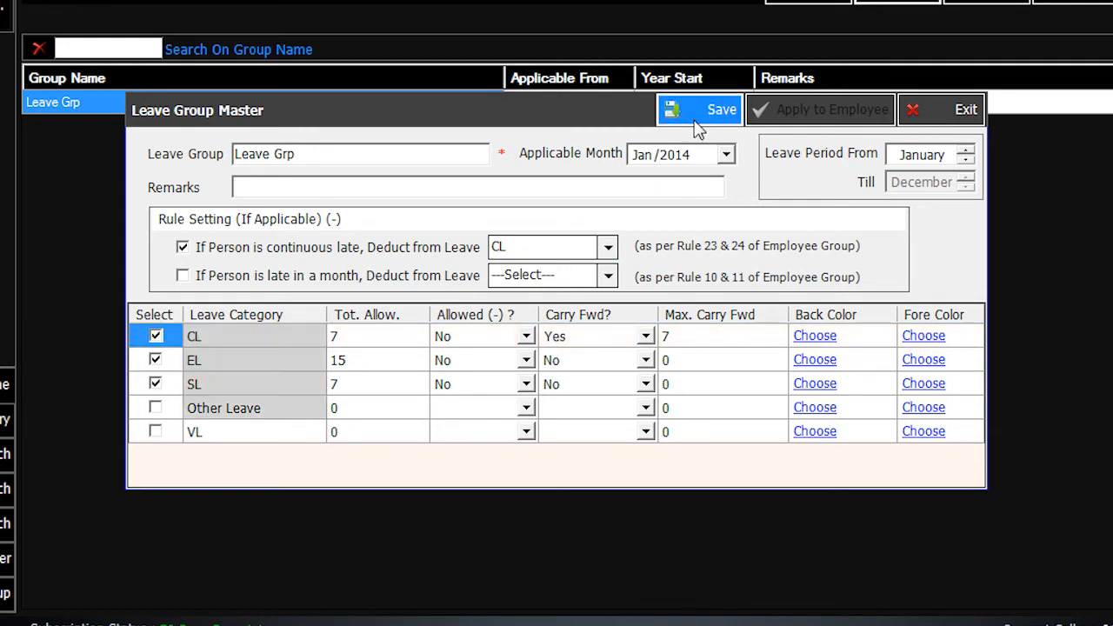
- Save Leave Grp, confirm the update, and acknowledge the success message
{"action": "left_click", "coordinate": [699, 110]}
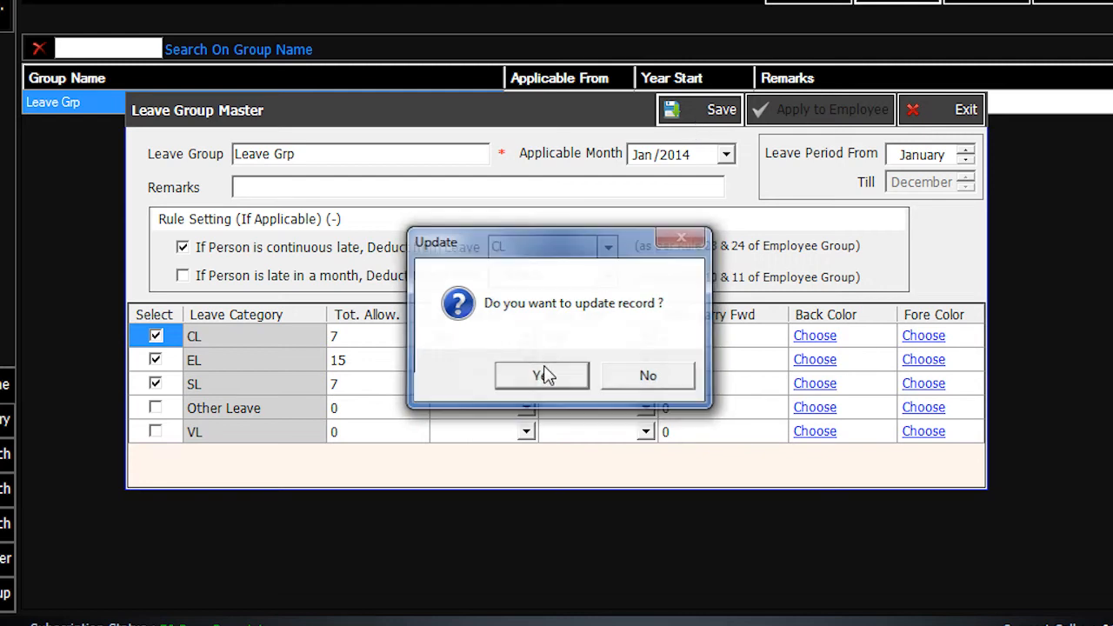
{"action": "left_click", "coordinate": [540, 374]}
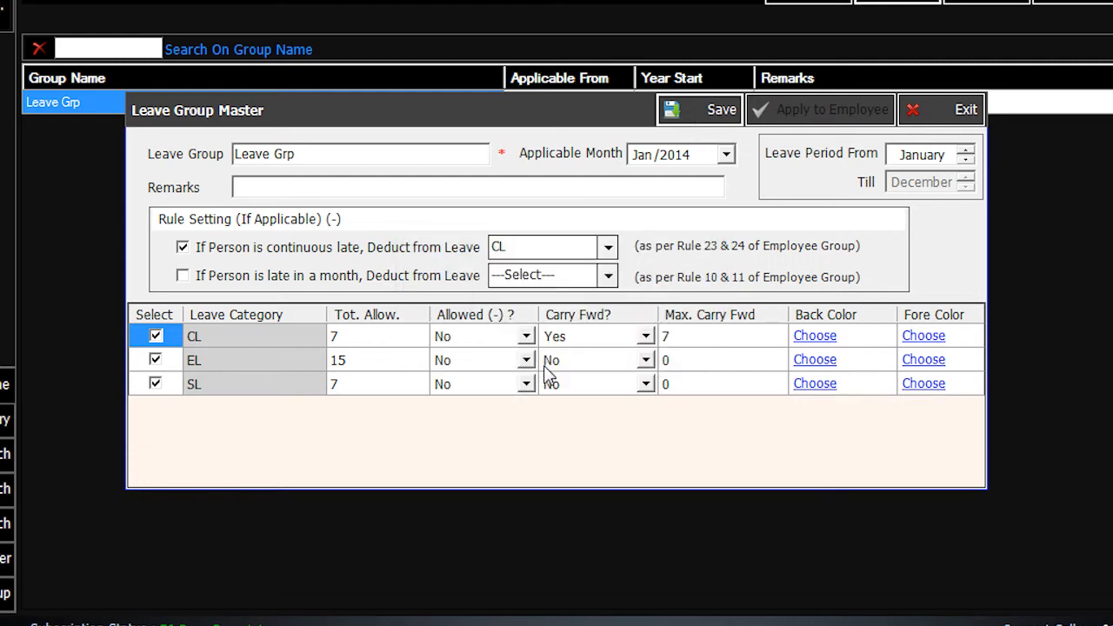
{"action": "left_click", "coordinate": [721, 109]}
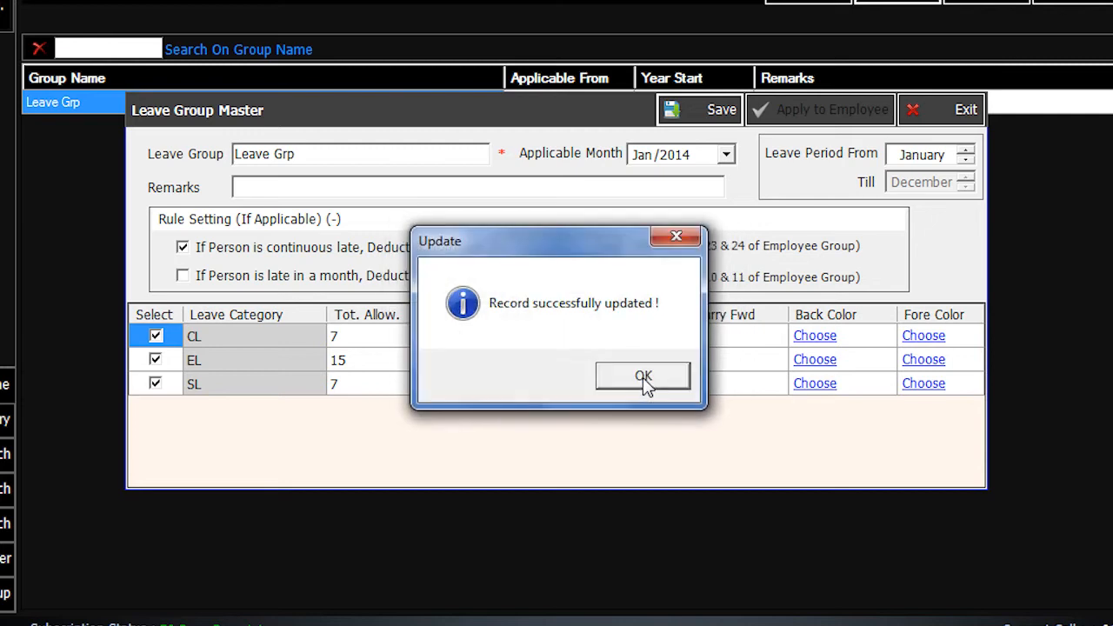
{"action": "left_click", "coordinate": [642, 376]}
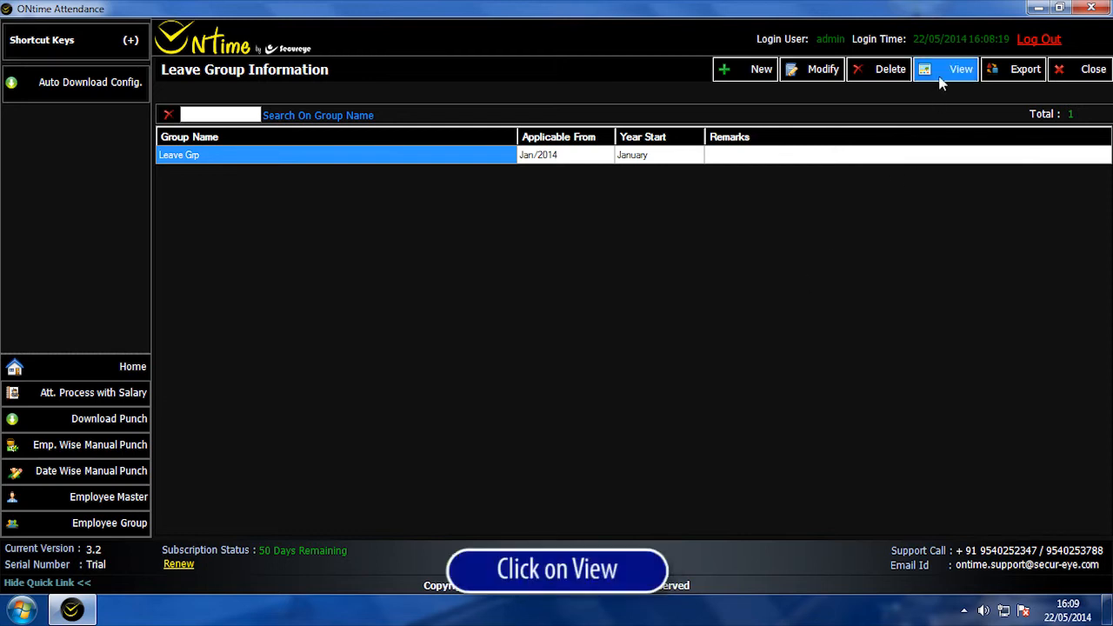
- View Leave Grp in read-only mode with its CL, EL and SL allowances
{"action": "left_click", "coordinate": [960, 69]}
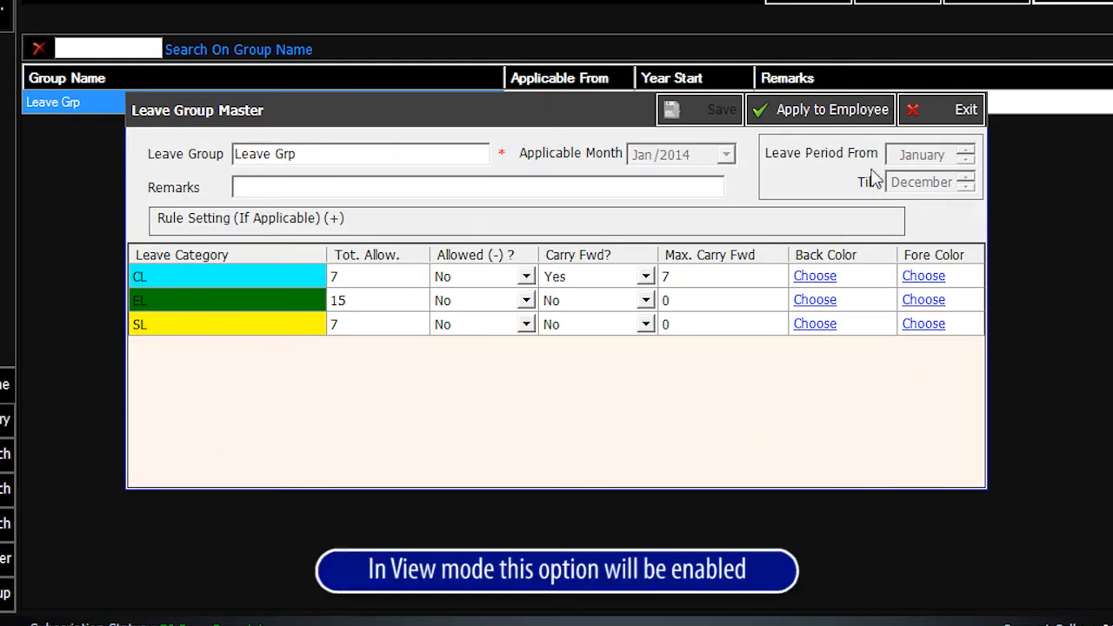
{"action": "mouse_move", "coordinate": [698, 383]}
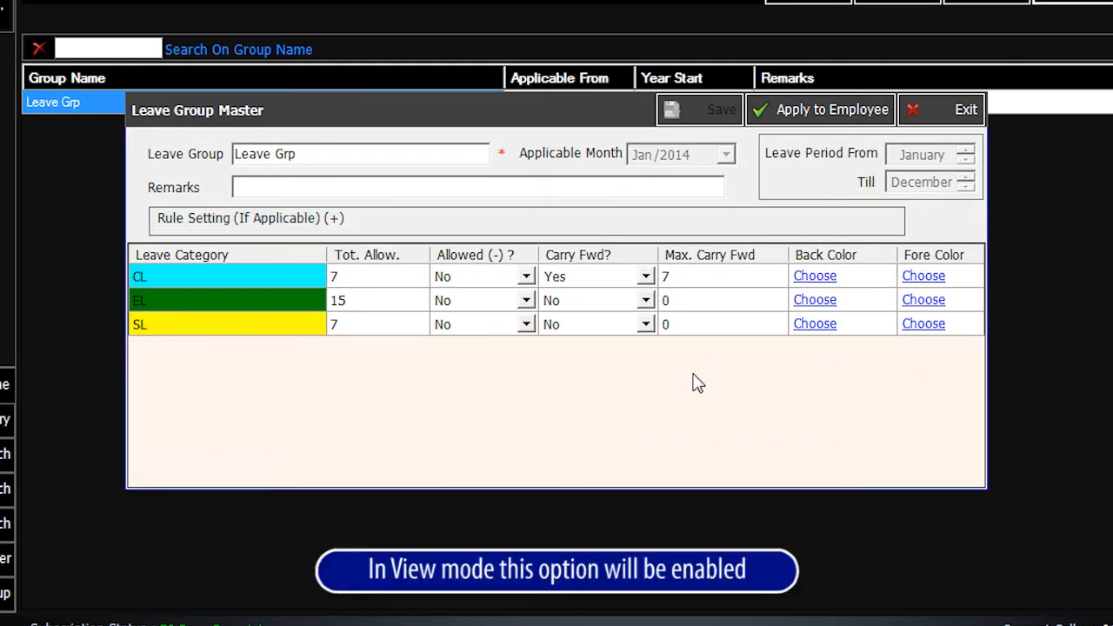
{"action": "mouse_move", "coordinate": [820, 108]}
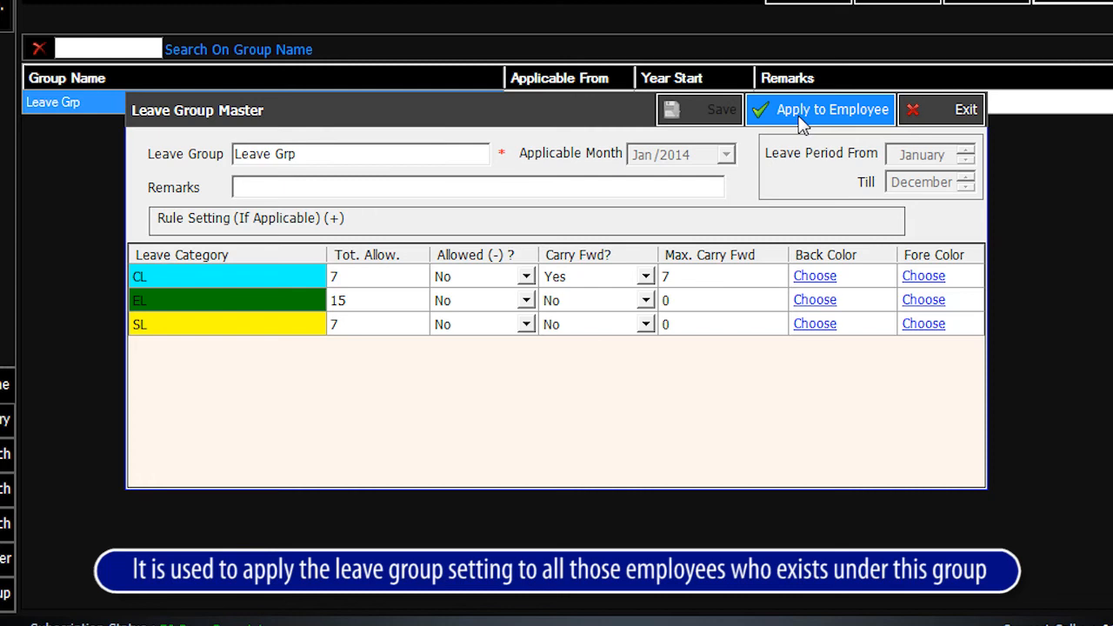
{"action": "mouse_move", "coordinate": [799, 121]}
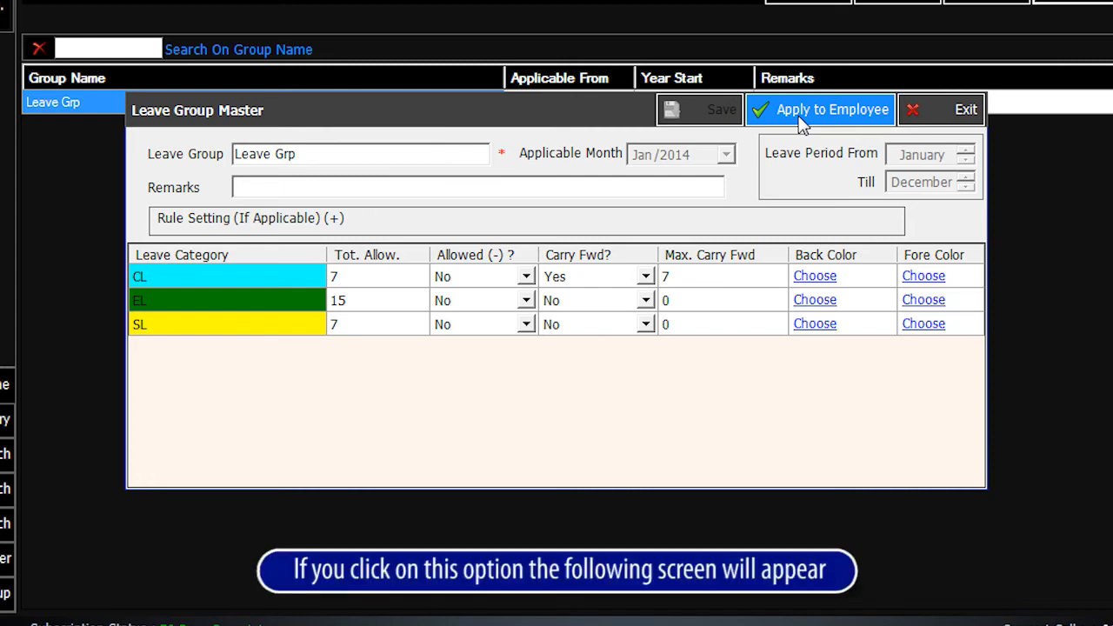
- Choose Apply to Employee to list all employees ticked for Leave Grp
{"action": "left_click", "coordinate": [818, 108]}
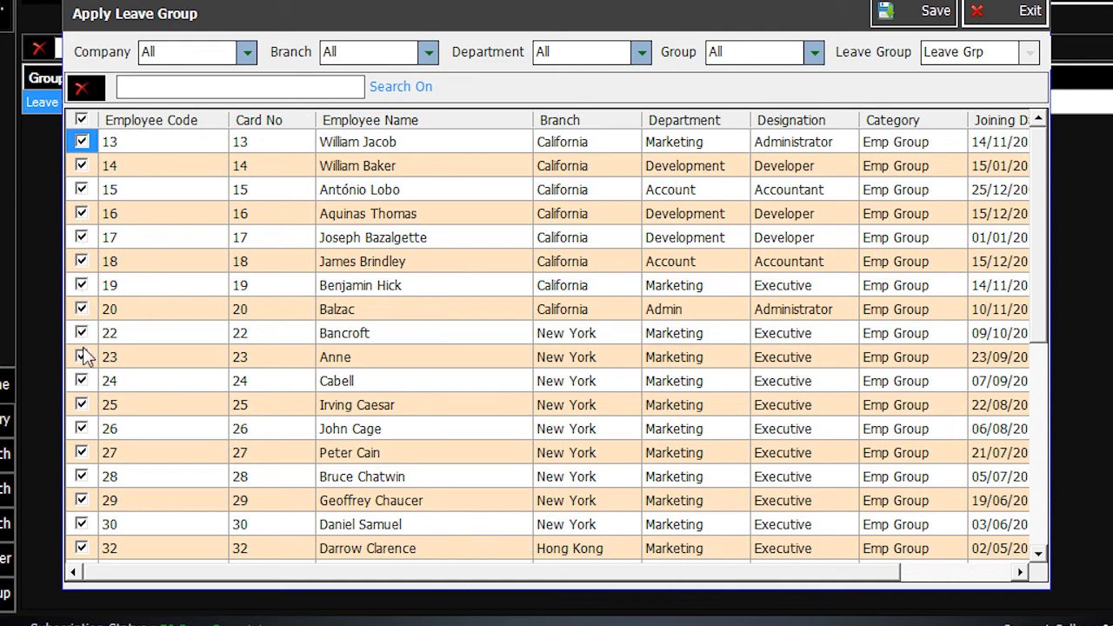
{"action": "mouse_move", "coordinate": [856, 148]}
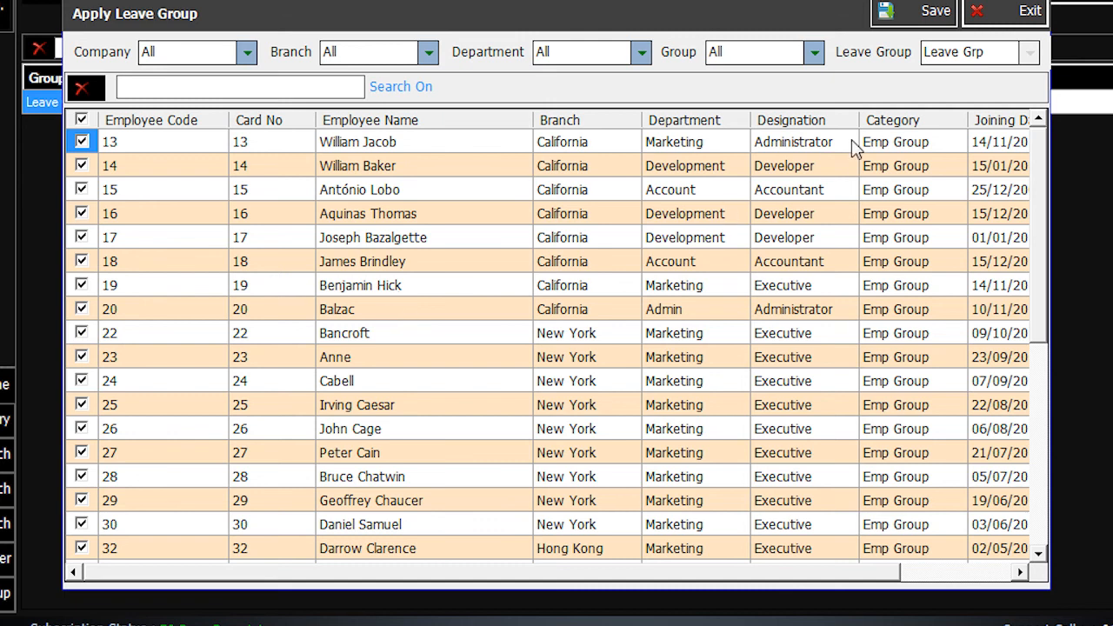